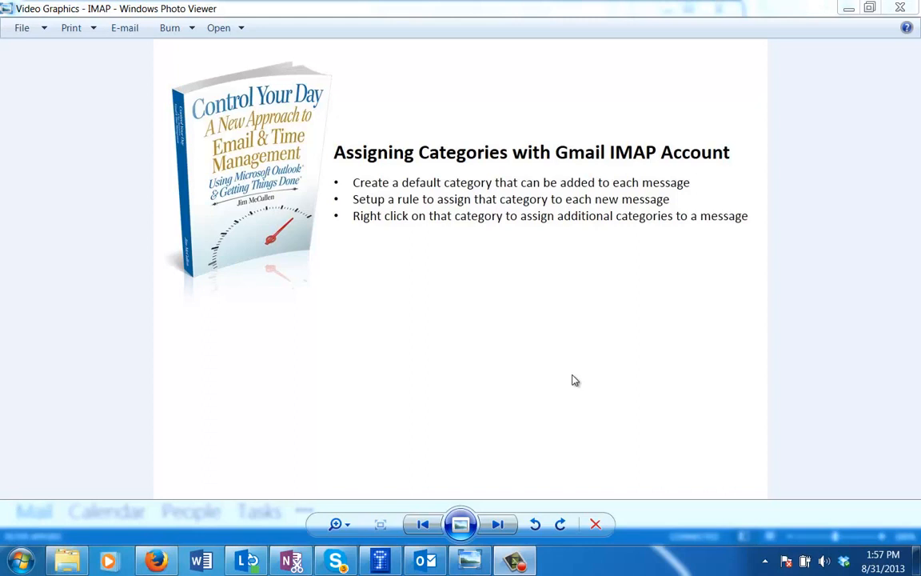
{"action": "mouse_move", "coordinate": [457, 393]}
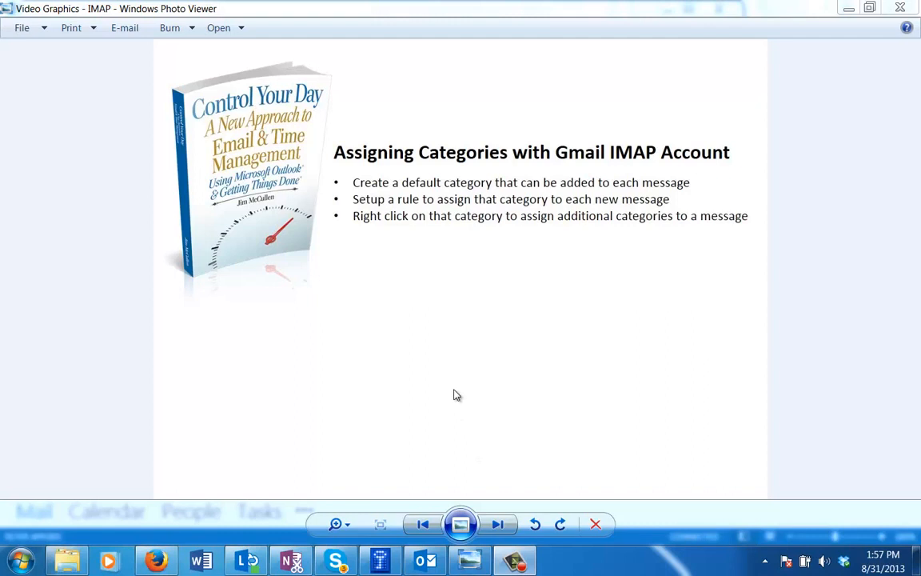
{"action": "mouse_move", "coordinate": [432, 422]}
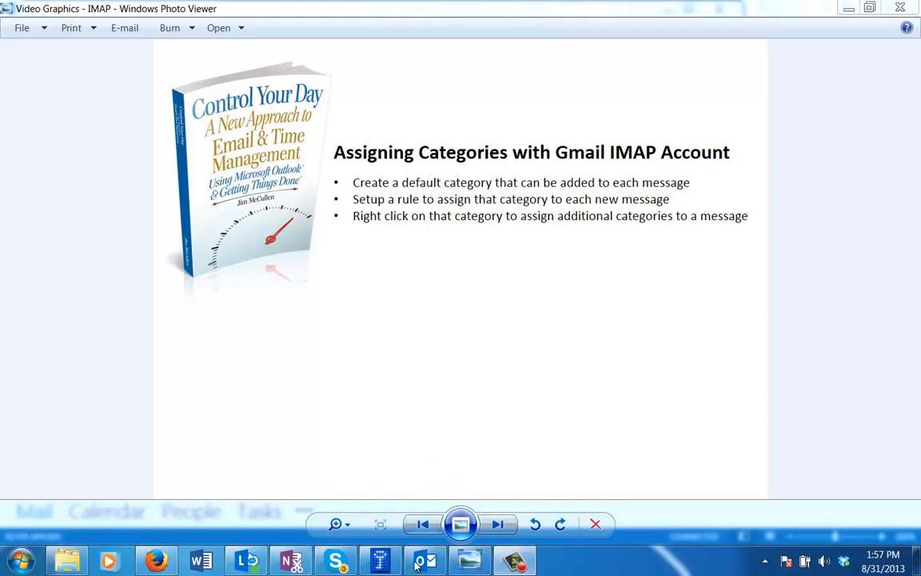
Switch to the Outlook inbox and open the Microsoft Outlook Test Message in its own window.
{"action": "left_click", "coordinate": [426, 559]}
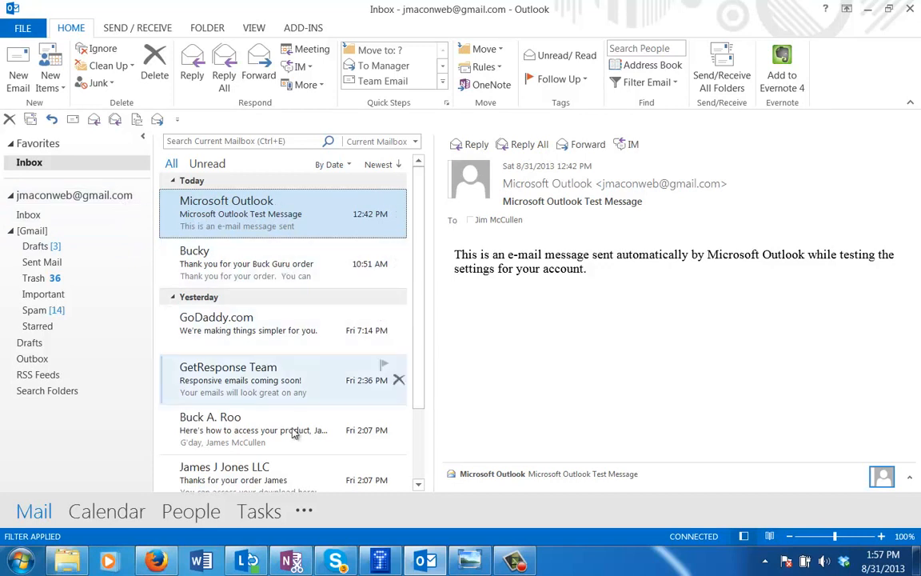
{"action": "mouse_move", "coordinate": [275, 214]}
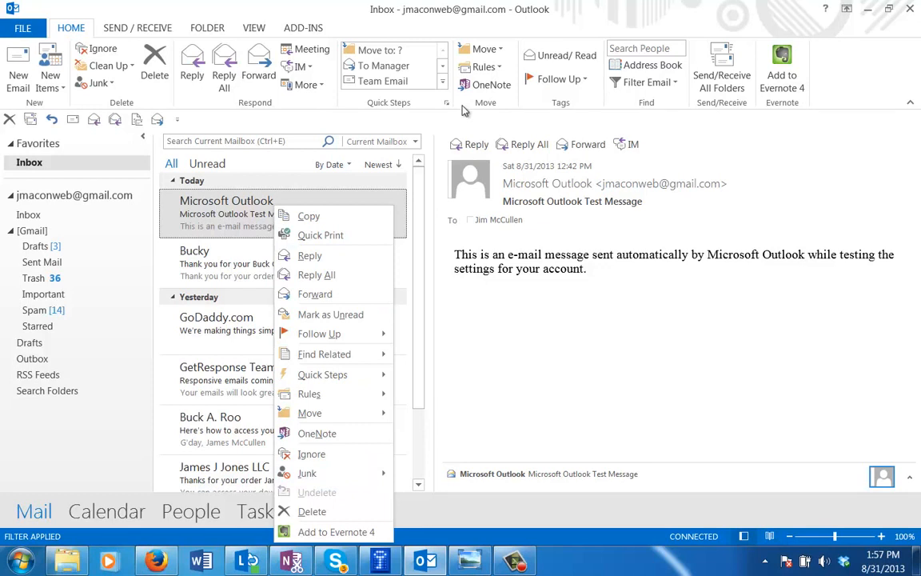
{"action": "mouse_move", "coordinate": [477, 305]}
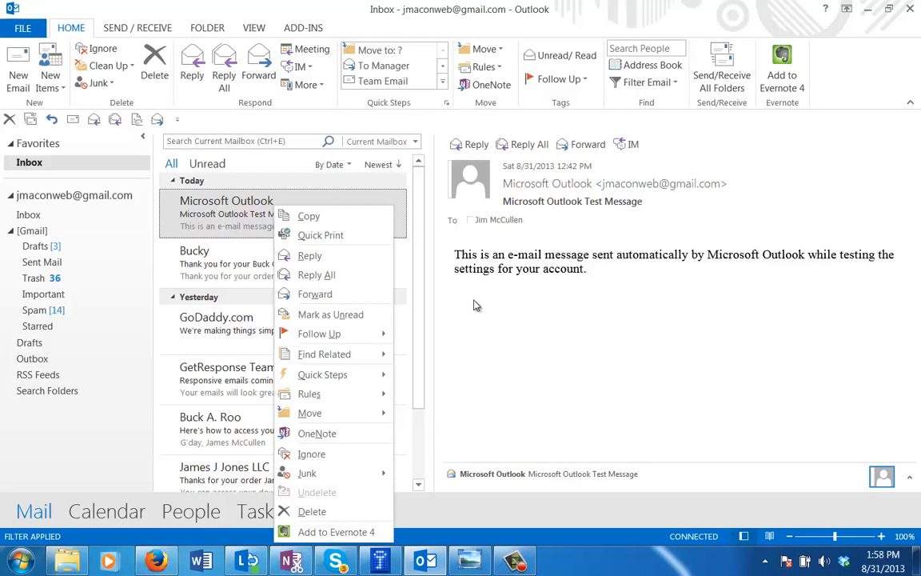
{"action": "mouse_move", "coordinate": [424, 281]}
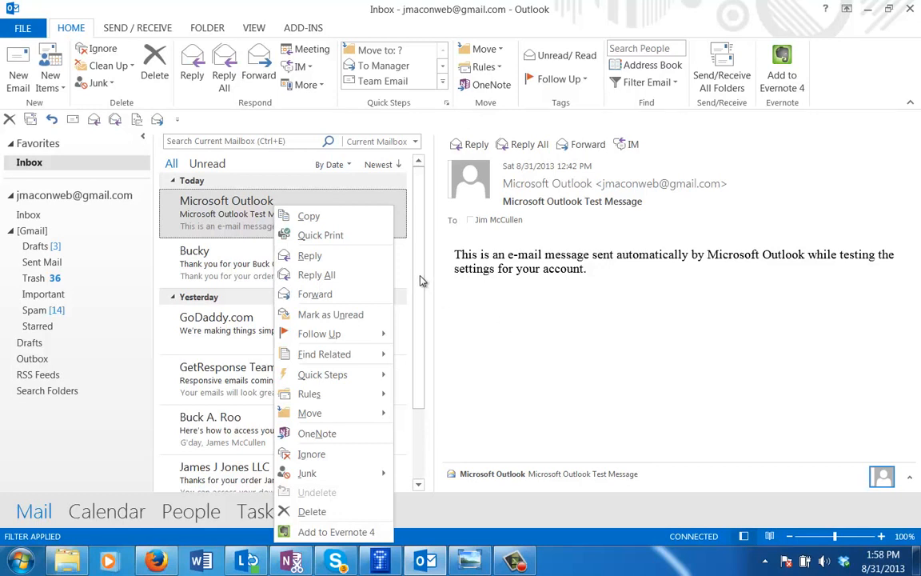
{"action": "mouse_move", "coordinate": [253, 221]}
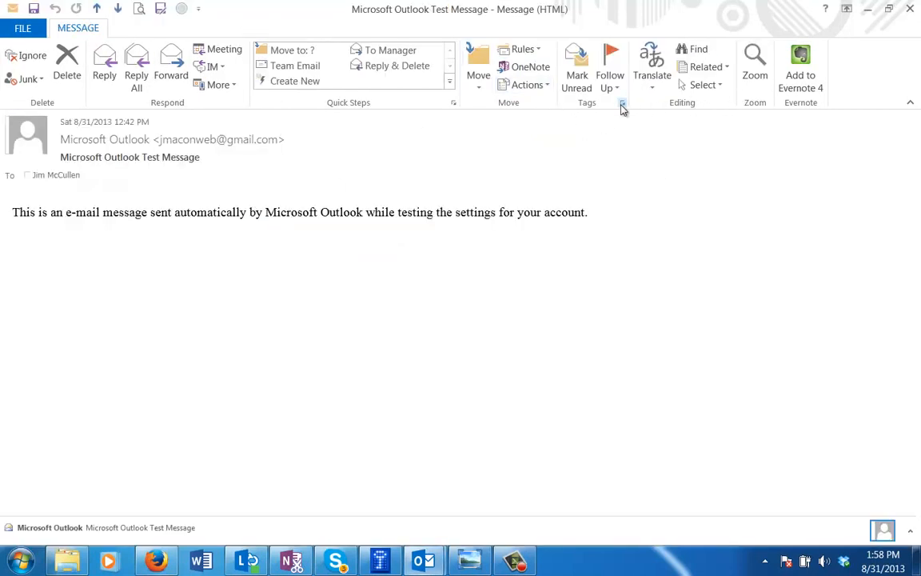
Review the test message's Properties (Categories: none) and close the message window.
{"action": "left_click", "coordinate": [622, 102]}
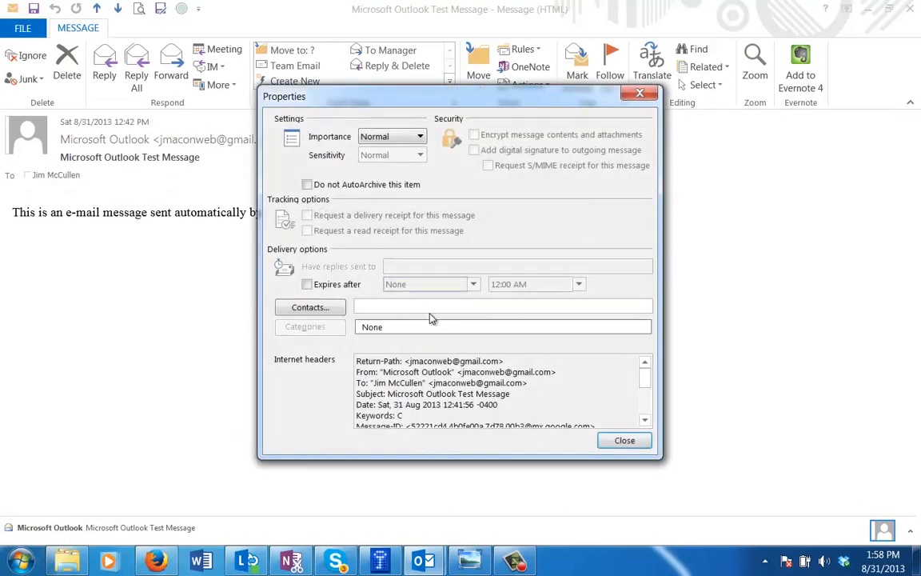
{"action": "mouse_move", "coordinate": [332, 331]}
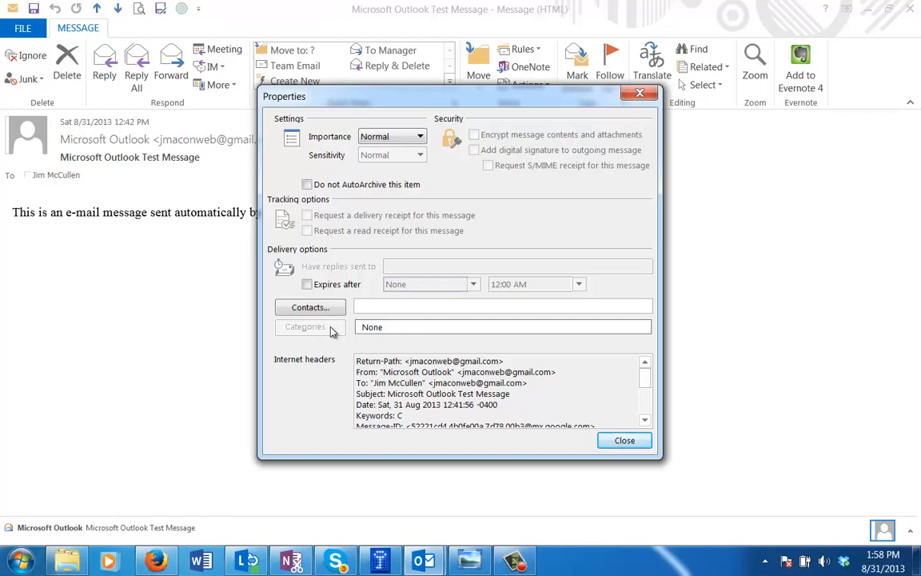
{"action": "left_click", "coordinate": [624, 440]}
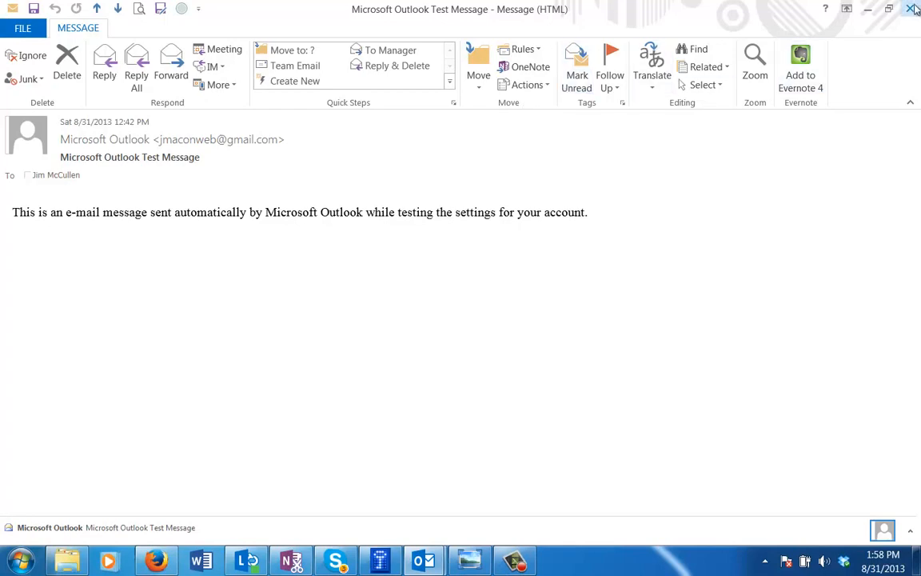
{"action": "mouse_move", "coordinate": [913, 9]}
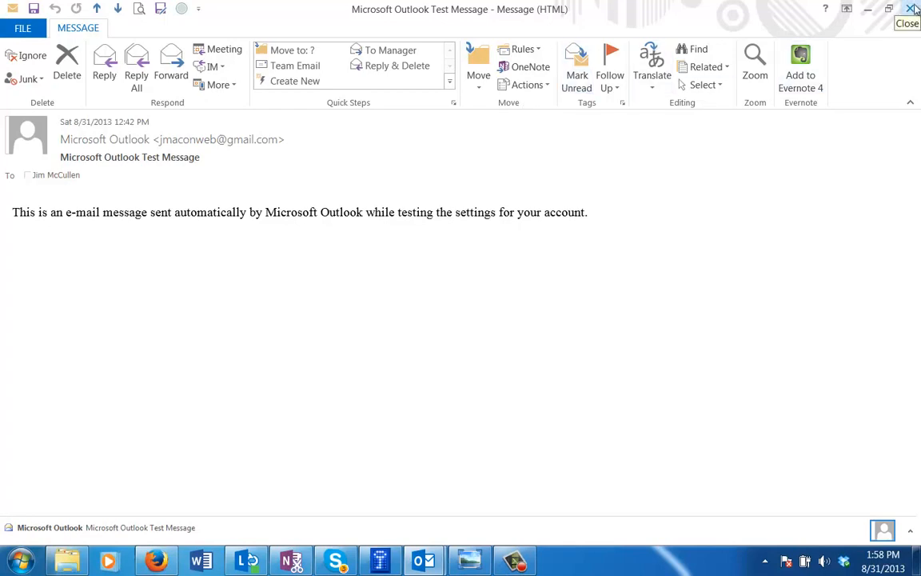
{"action": "left_click", "coordinate": [908, 24]}
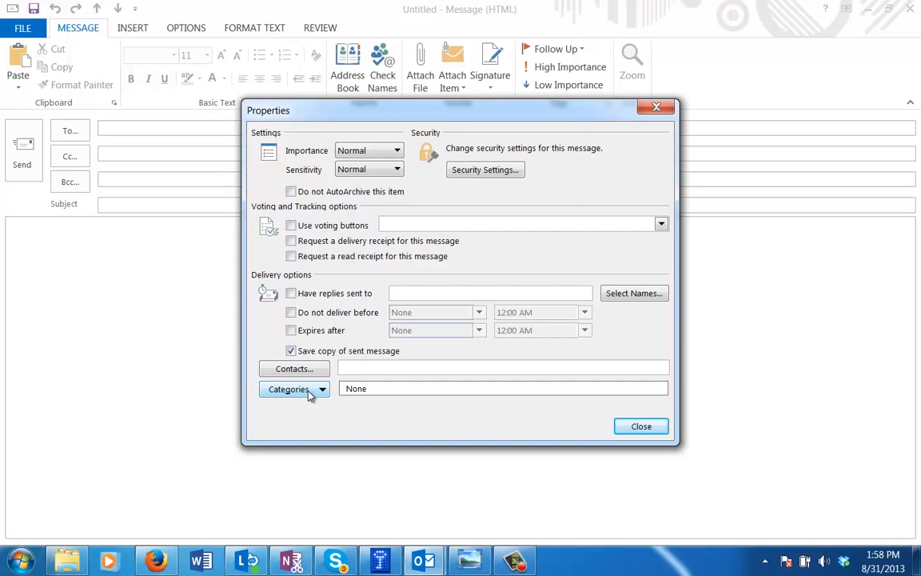
From the new message's Properties, show the empty Color Categories list and start adding a new category.
{"action": "left_click", "coordinate": [295, 389]}
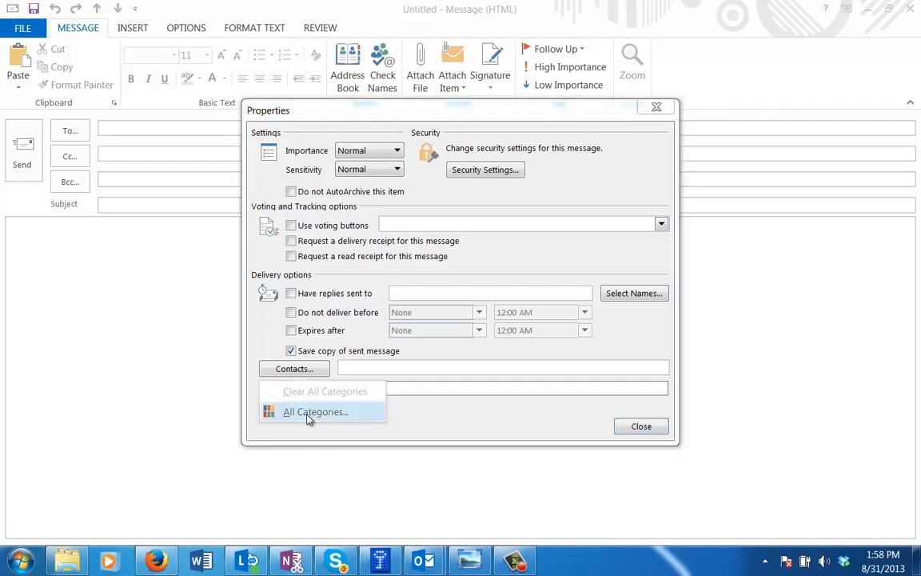
{"action": "left_click", "coordinate": [314, 411]}
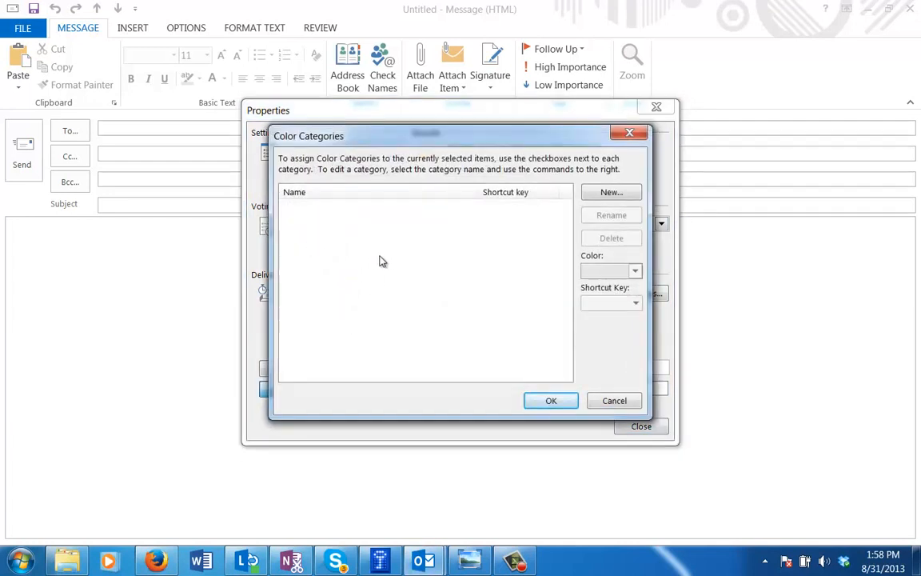
{"action": "mouse_move", "coordinate": [311, 315]}
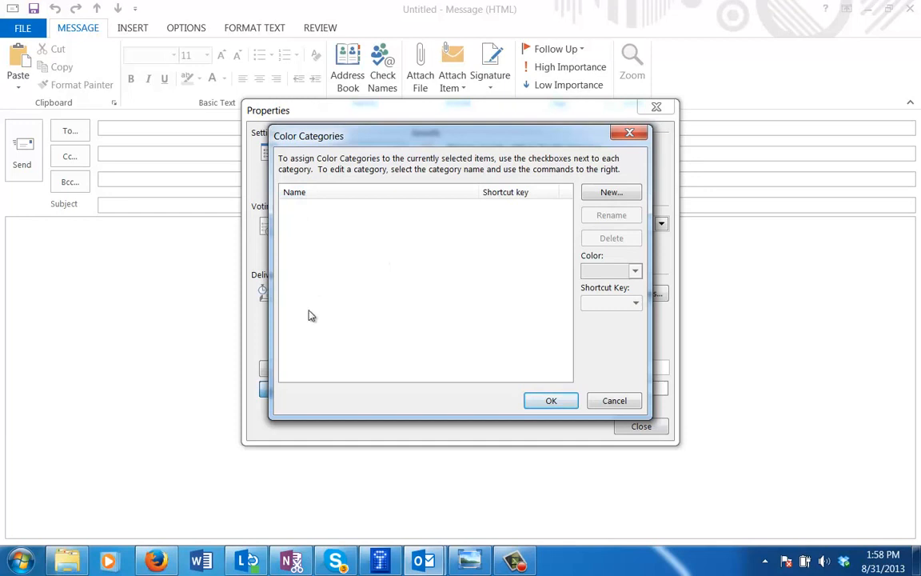
{"action": "mouse_move", "coordinate": [396, 243]}
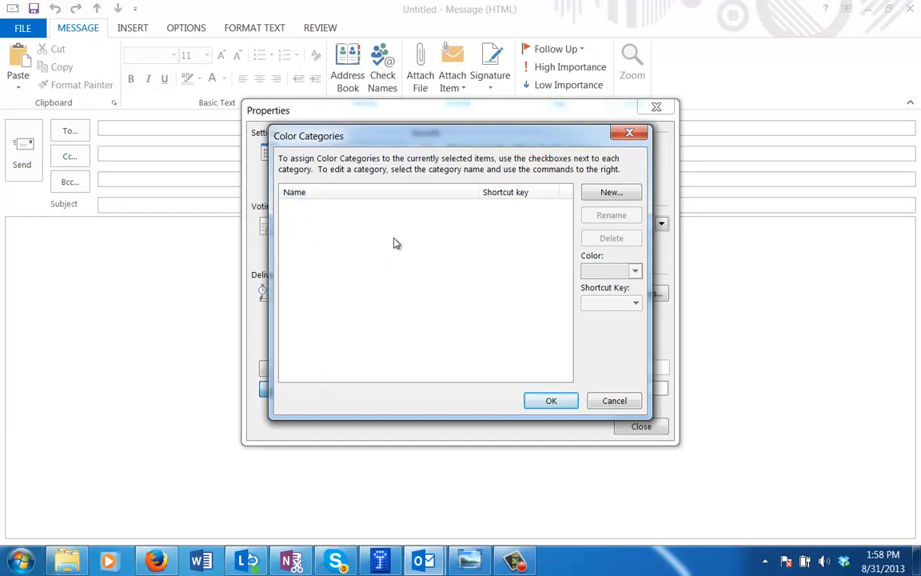
{"action": "mouse_move", "coordinate": [406, 245]}
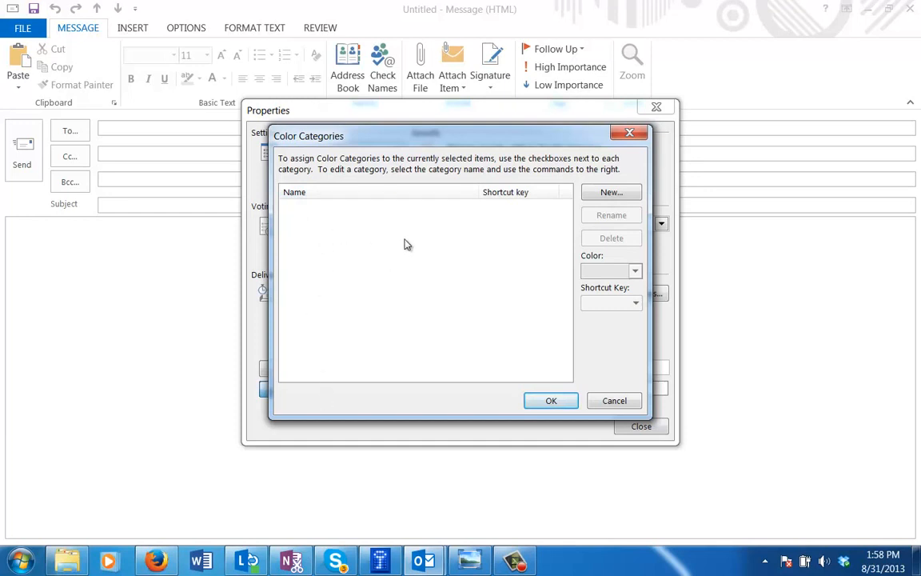
{"action": "left_click", "coordinate": [611, 192]}
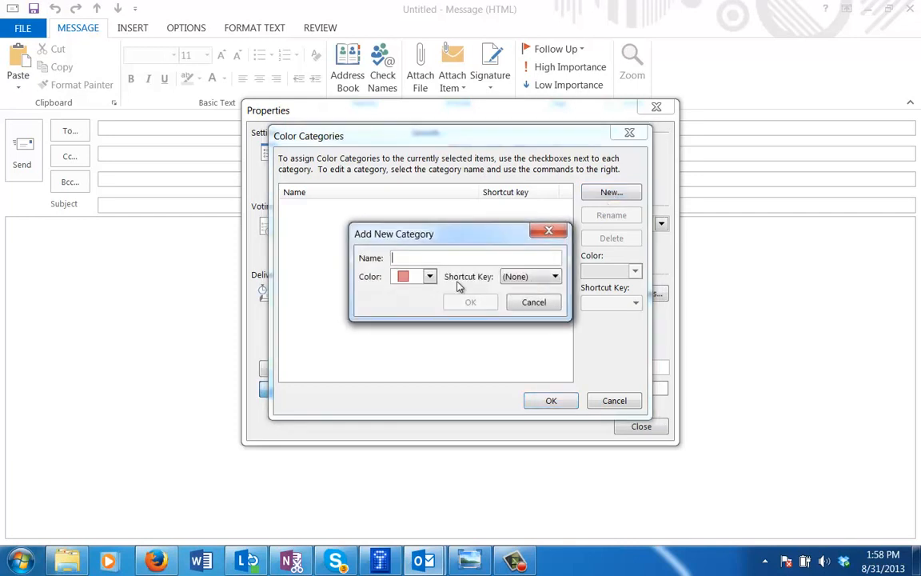
Create category C with colour None and shortcut key CTRL+F2.
{"action": "left_click", "coordinate": [429, 275]}
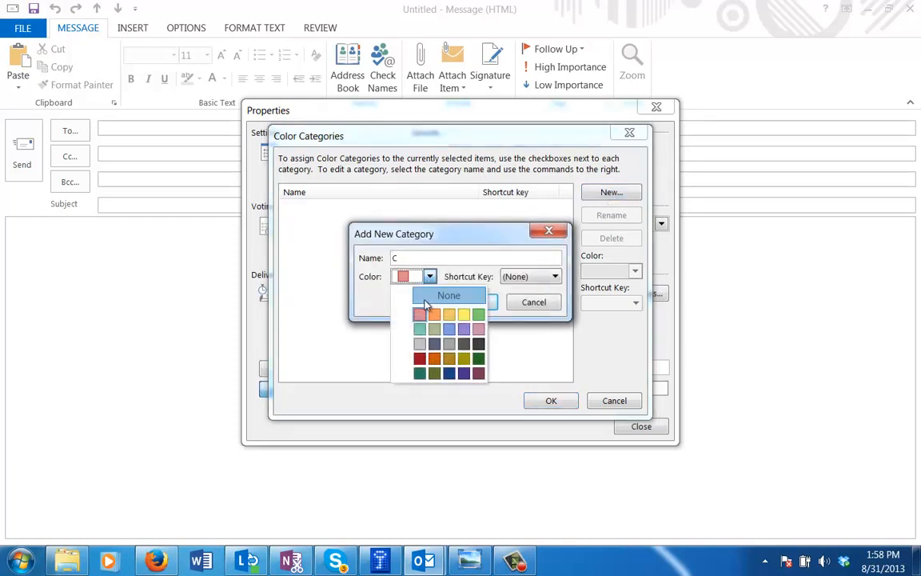
{"action": "left_click", "coordinate": [448, 294]}
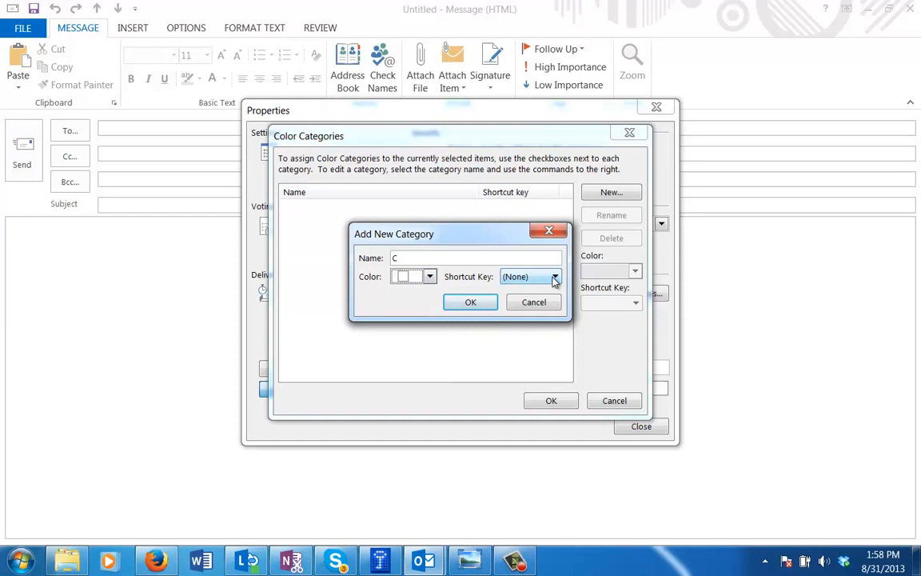
{"action": "left_click", "coordinate": [555, 275]}
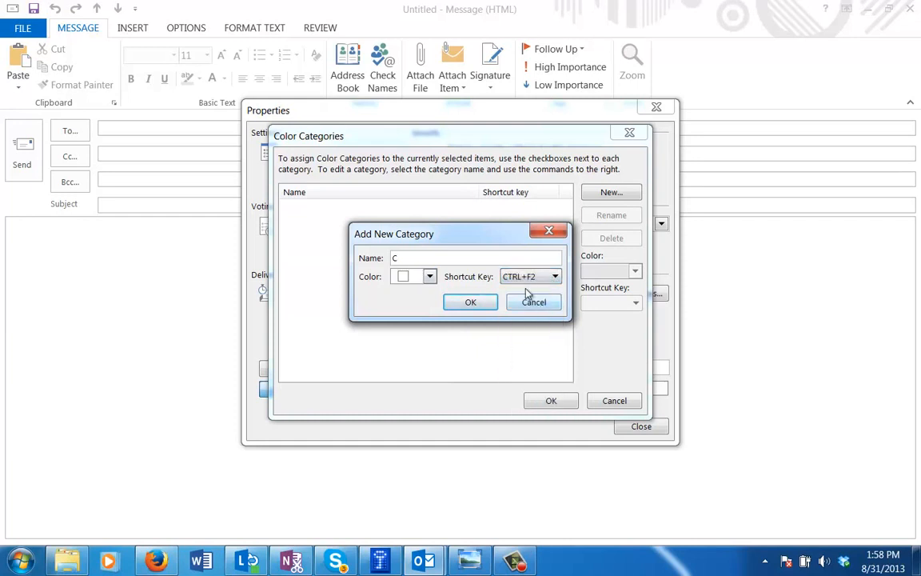
{"action": "left_click", "coordinate": [471, 301]}
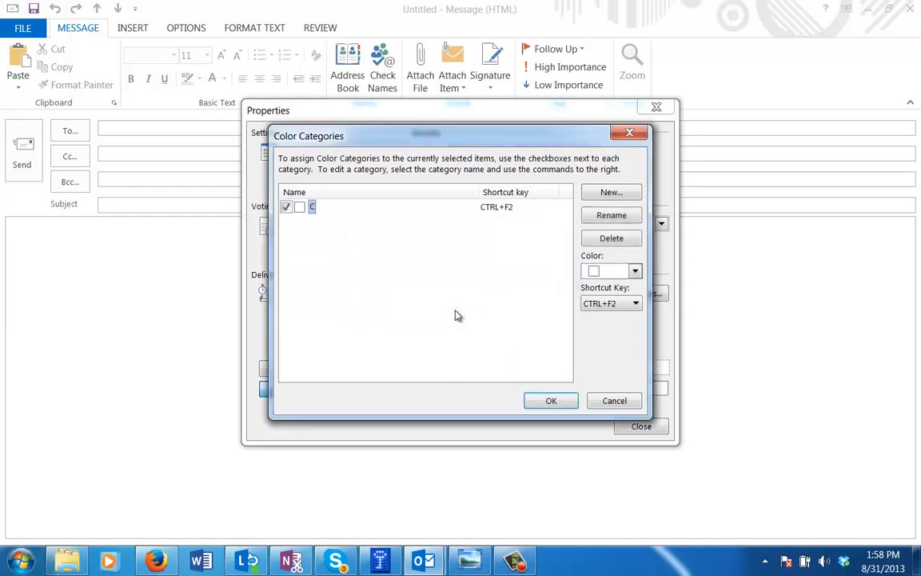
{"action": "mouse_move", "coordinate": [531, 262]}
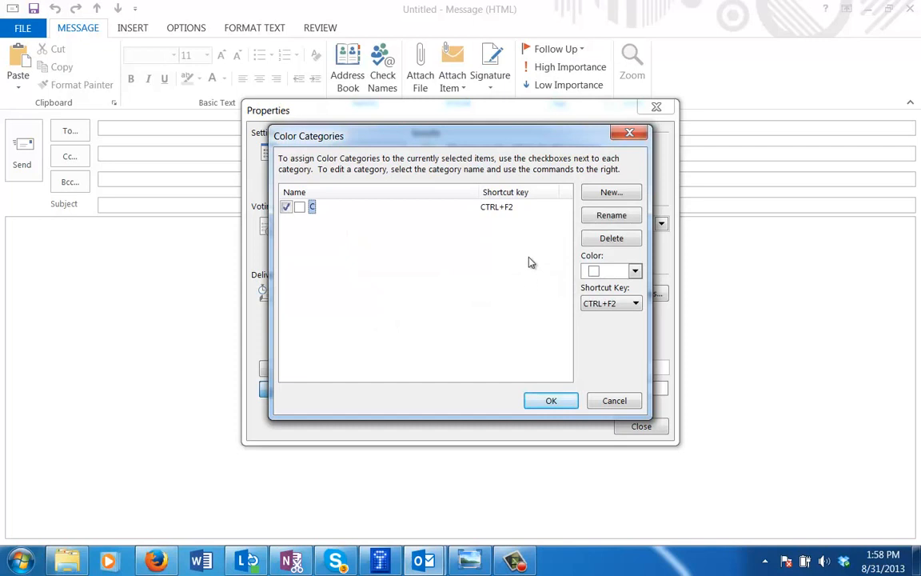
{"action": "mouse_move", "coordinate": [611, 191]}
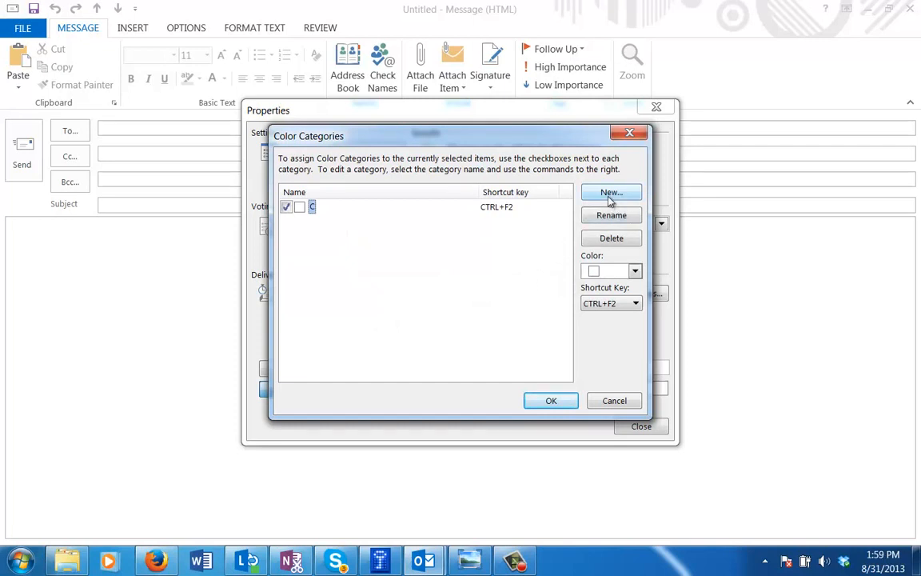
Add two more categories named a.importusa and p.bigtrip.
{"action": "left_click", "coordinate": [611, 192]}
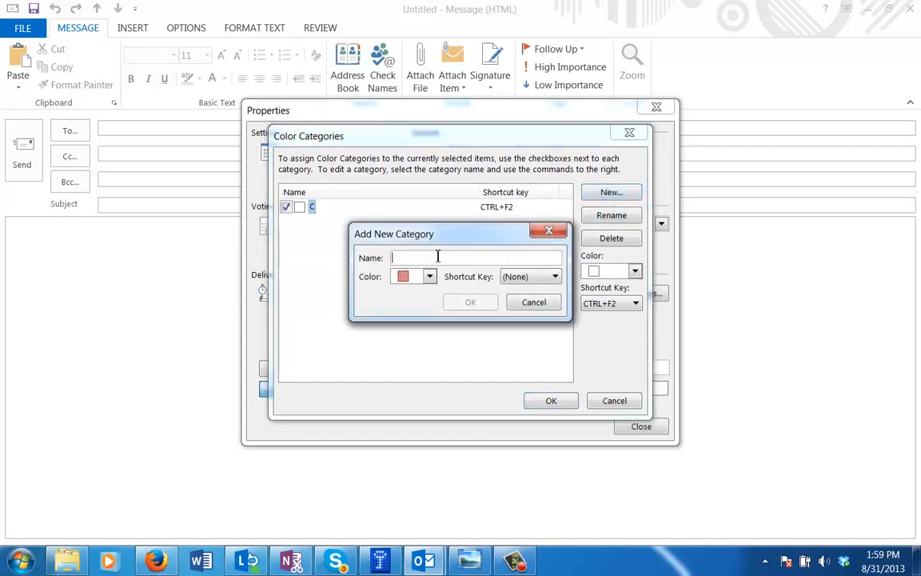
{"action": "type", "text": "a."}
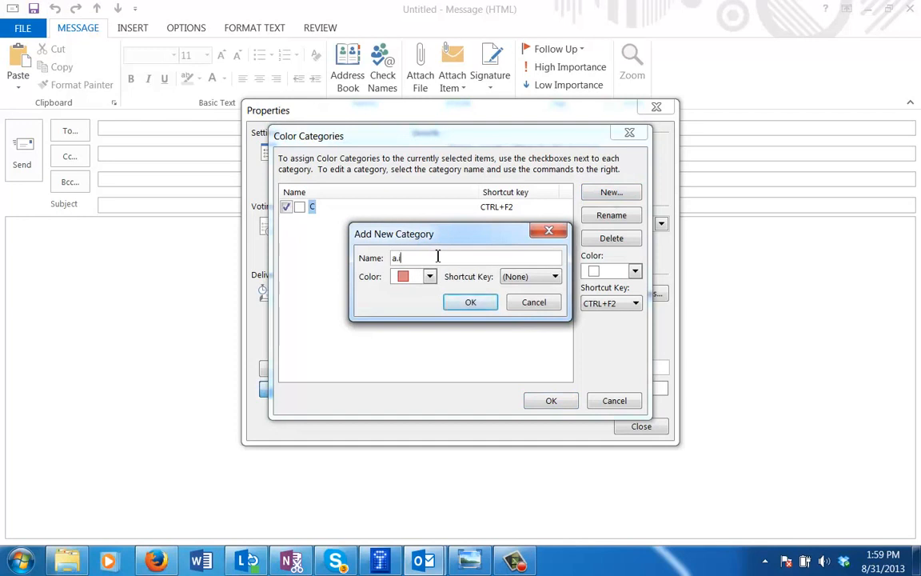
{"action": "type", "text": "importusa"}
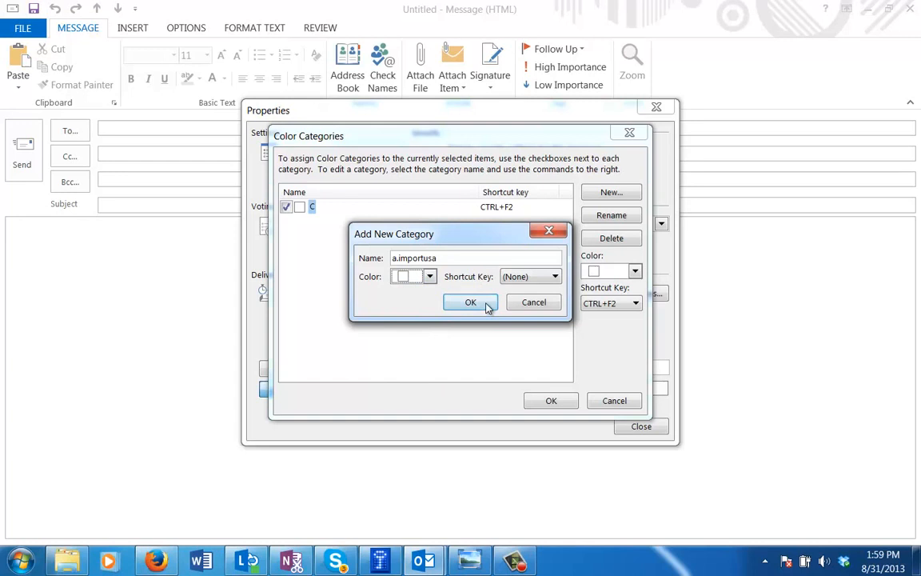
{"action": "left_click", "coordinate": [471, 301]}
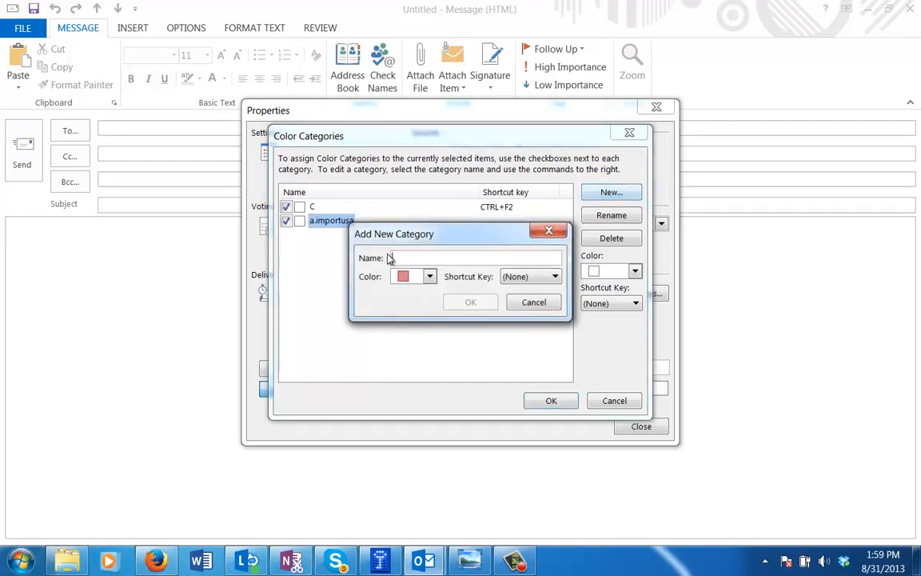
{"action": "type", "text": "p"}
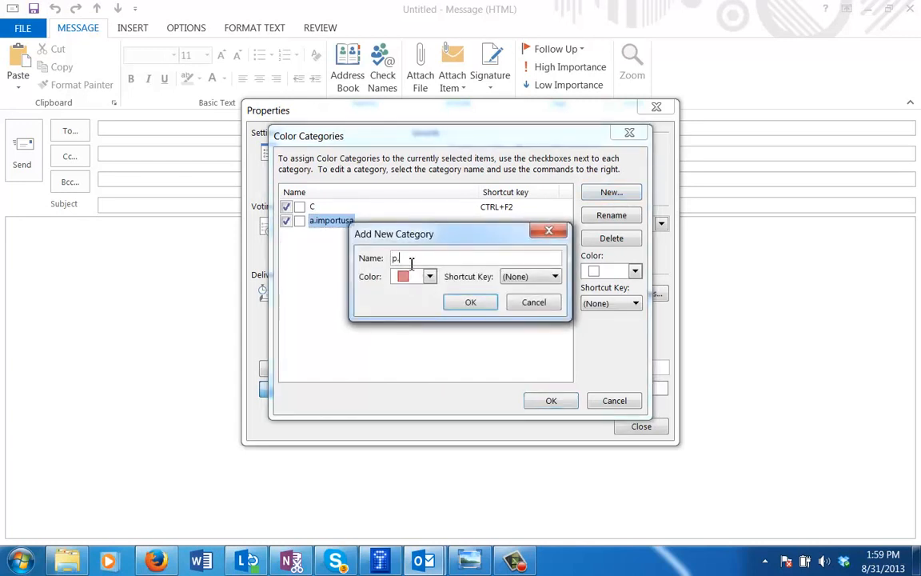
{"action": "type", "text": ".bigtr"}
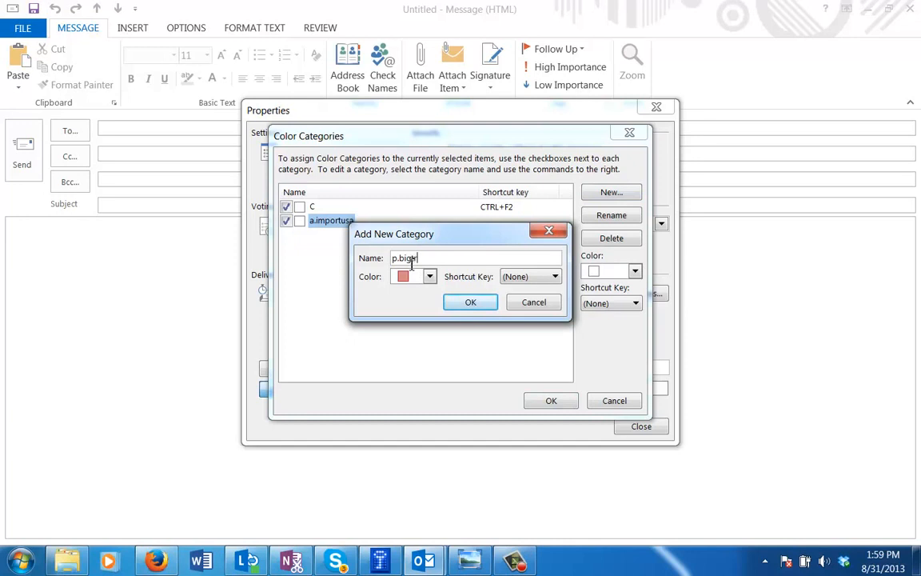
{"action": "left_click", "coordinate": [428, 275]}
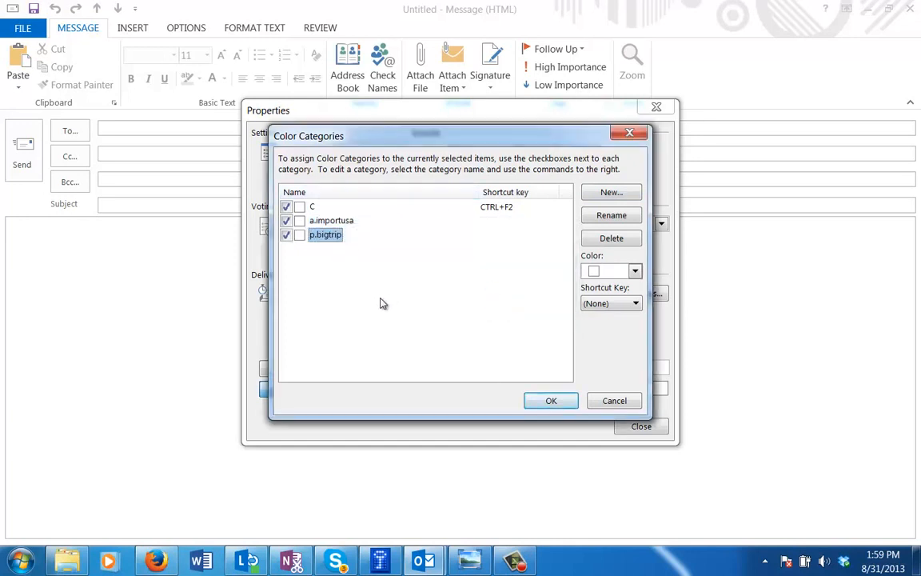
{"action": "mouse_move", "coordinate": [467, 362]}
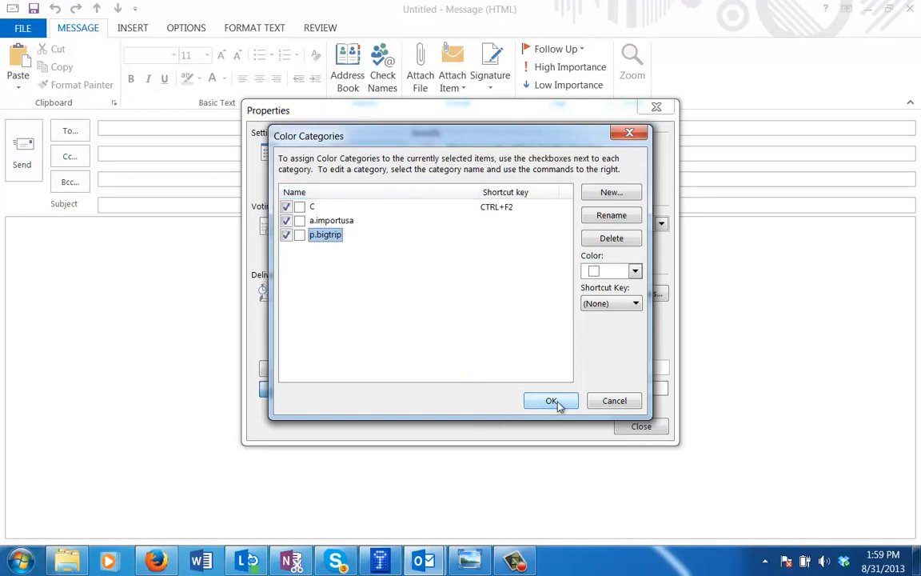
Apply C, a.importusa and p.bigtrip to the new message and close its Properties.
{"action": "left_click", "coordinate": [551, 400]}
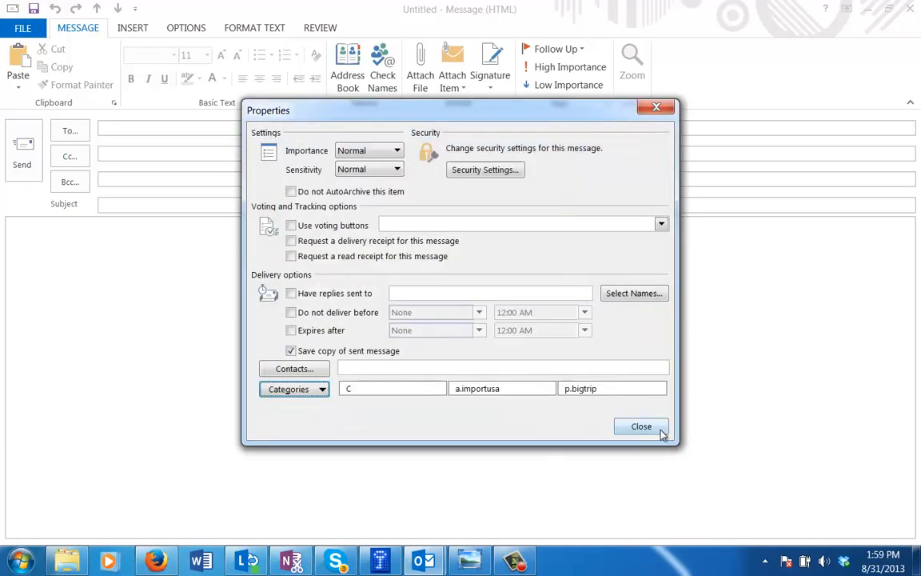
{"action": "left_click", "coordinate": [640, 426]}
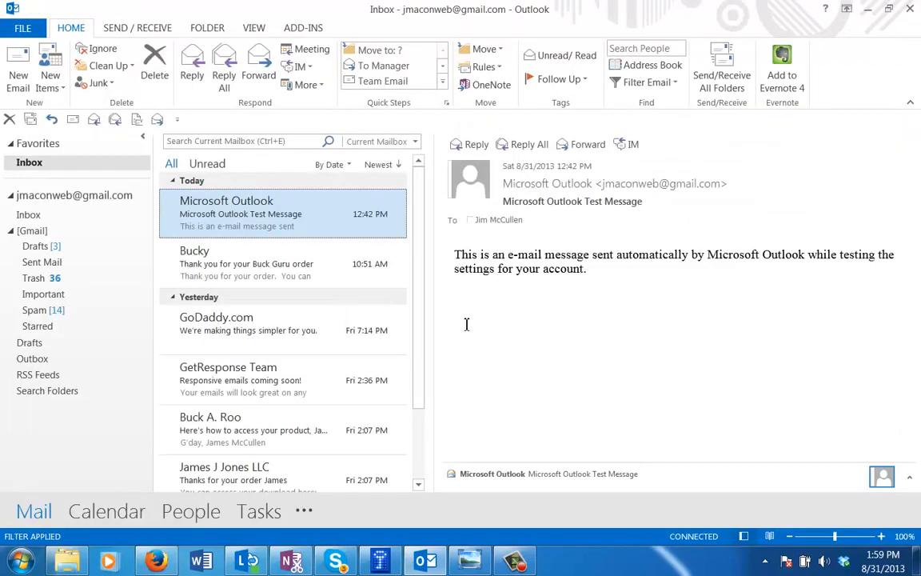
{"action": "mouse_move", "coordinate": [230, 221]}
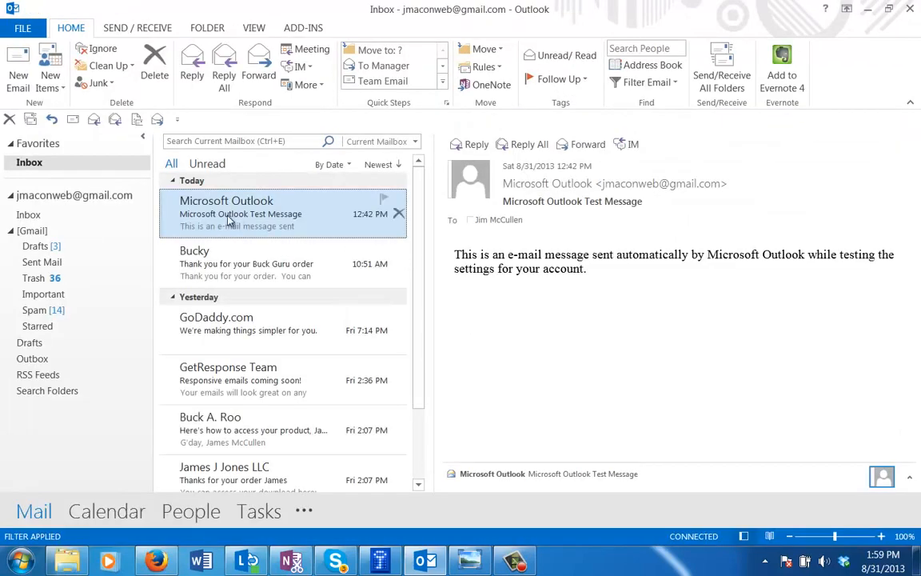
{"action": "mouse_move", "coordinate": [352, 368]}
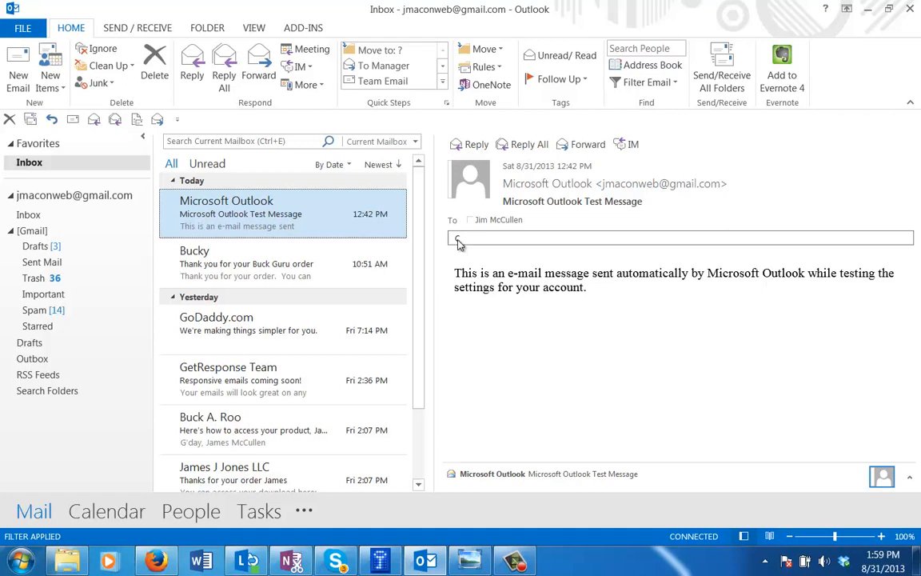
Tag the selected Microsoft Outlook Test Message with the C category via its shortcut.
{"action": "type", "text": "c"}
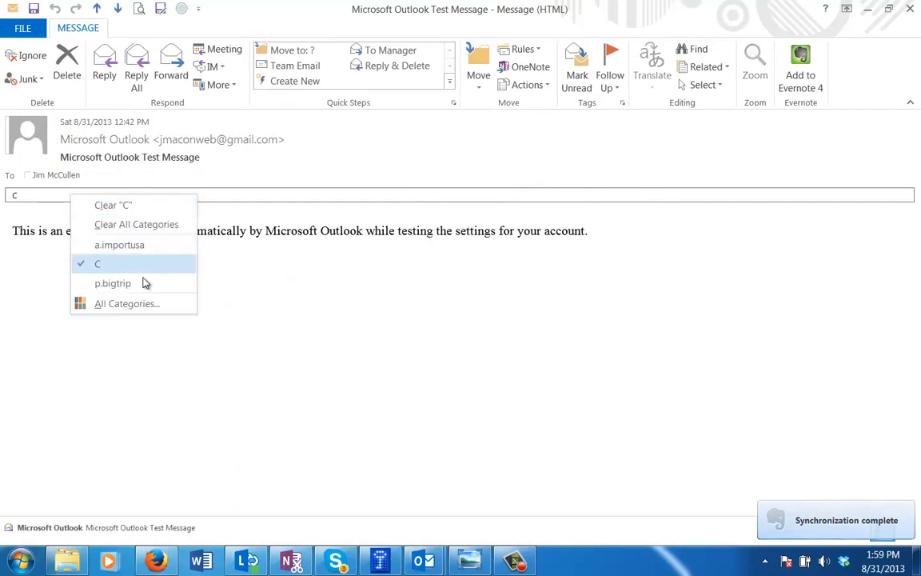
Tick p.bigtrip alongside C for the test message and confirm.
{"action": "left_click", "coordinate": [128, 304]}
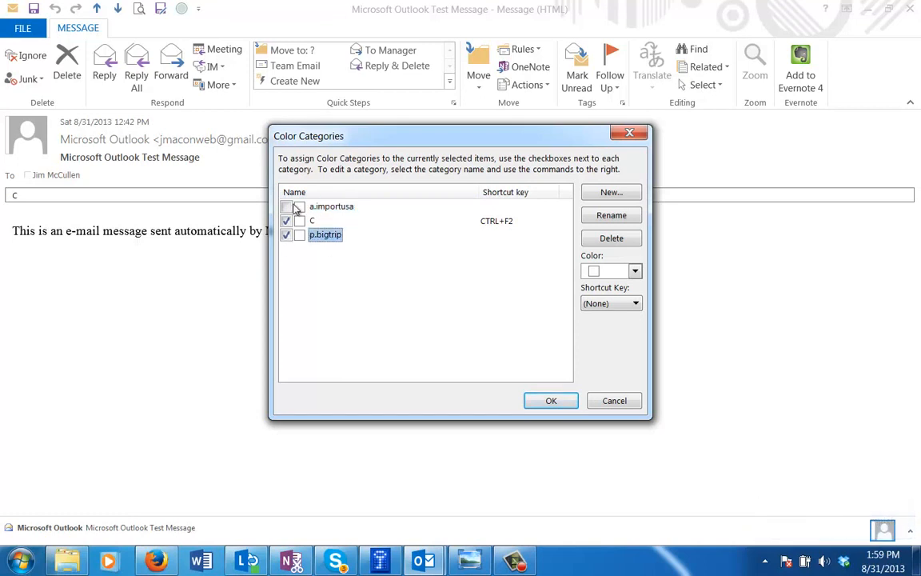
{"action": "left_click", "coordinate": [551, 400]}
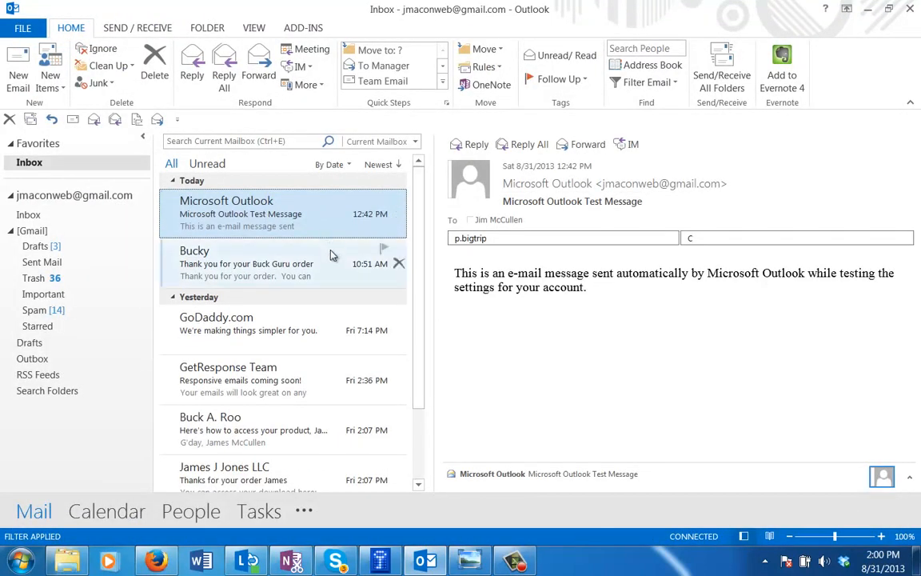
{"action": "mouse_move", "coordinate": [339, 272]}
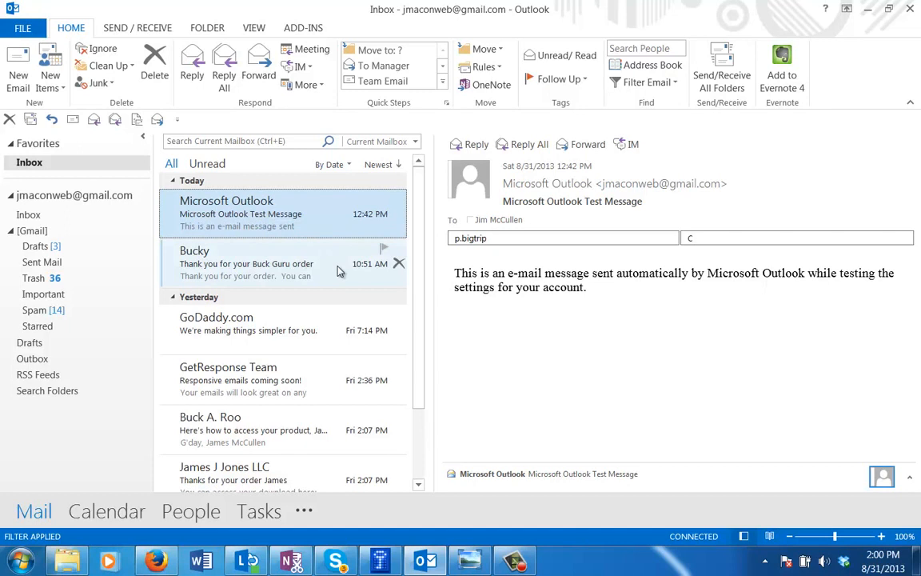
{"action": "mouse_move", "coordinate": [298, 212]}
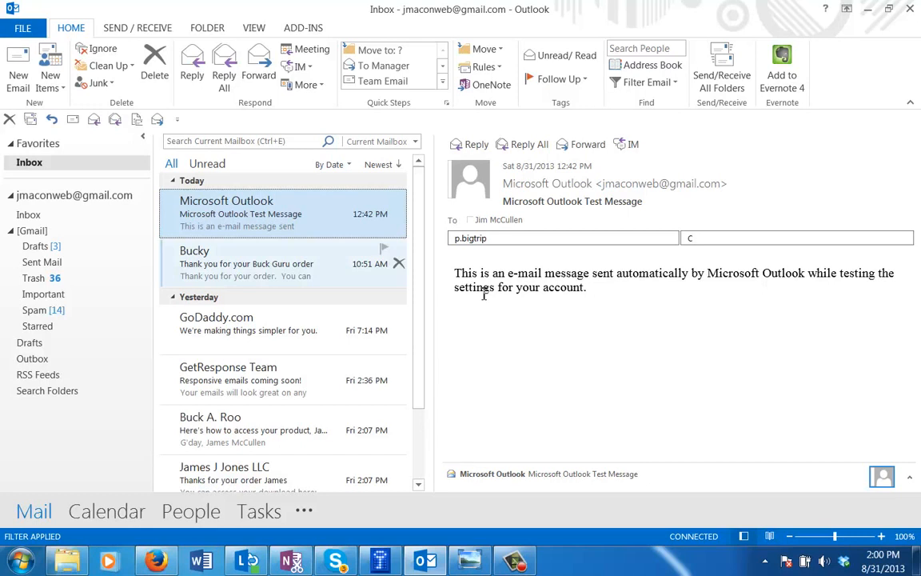
{"action": "mouse_move", "coordinate": [776, 240]}
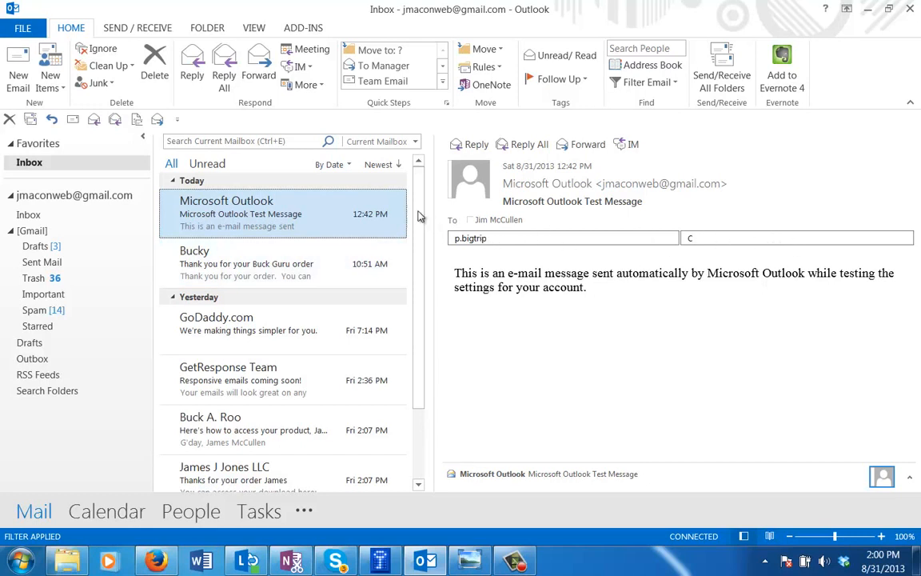
{"action": "mouse_move", "coordinate": [243, 223]}
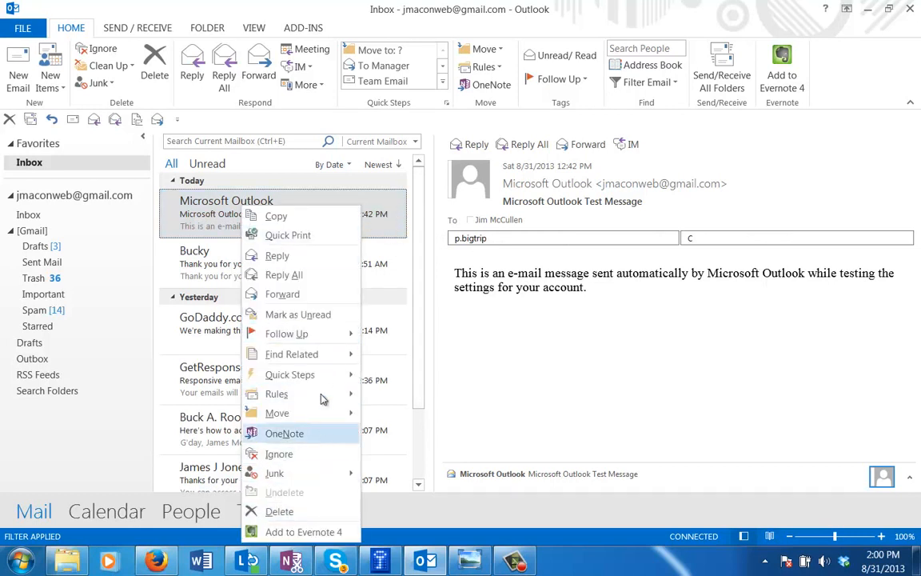
{"action": "mouse_move", "coordinate": [205, 211]}
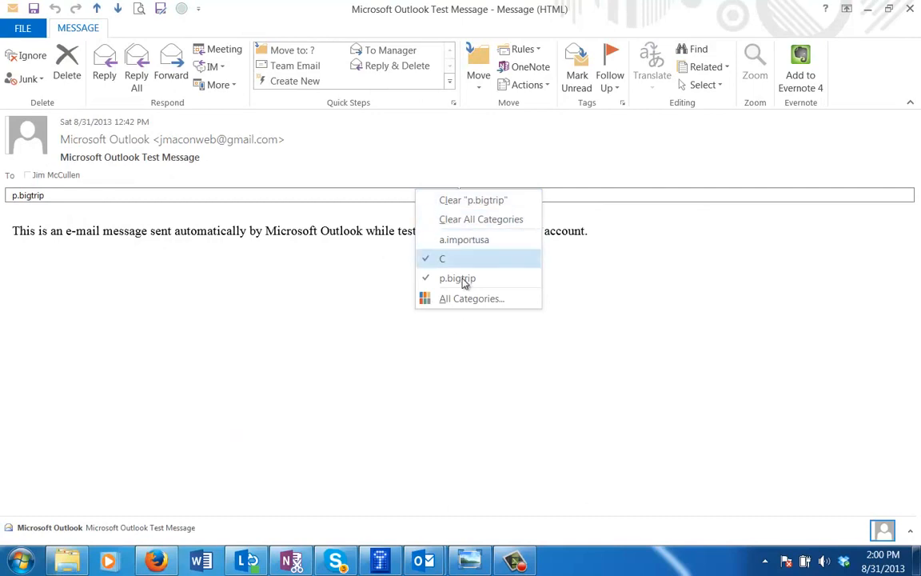
{"action": "left_click", "coordinate": [441, 258]}
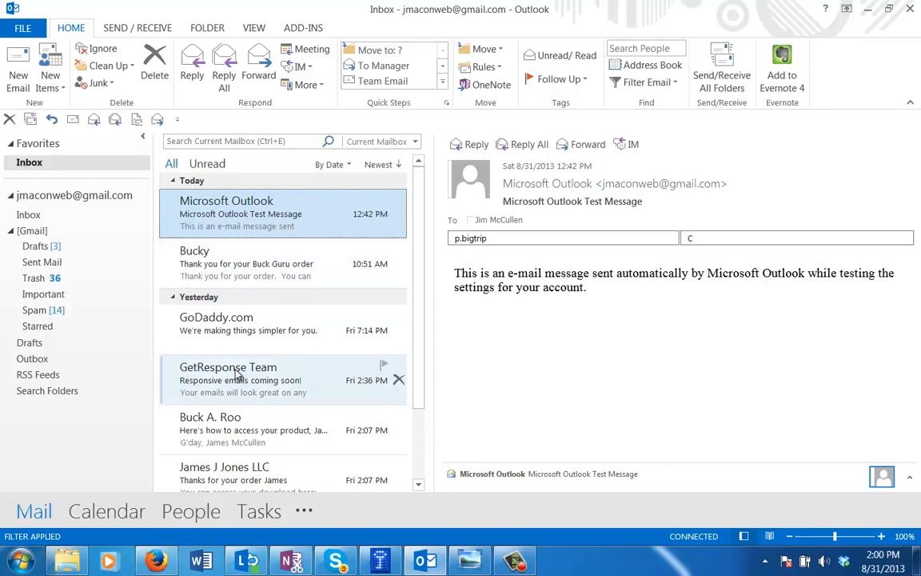
{"action": "mouse_move", "coordinate": [238, 369]}
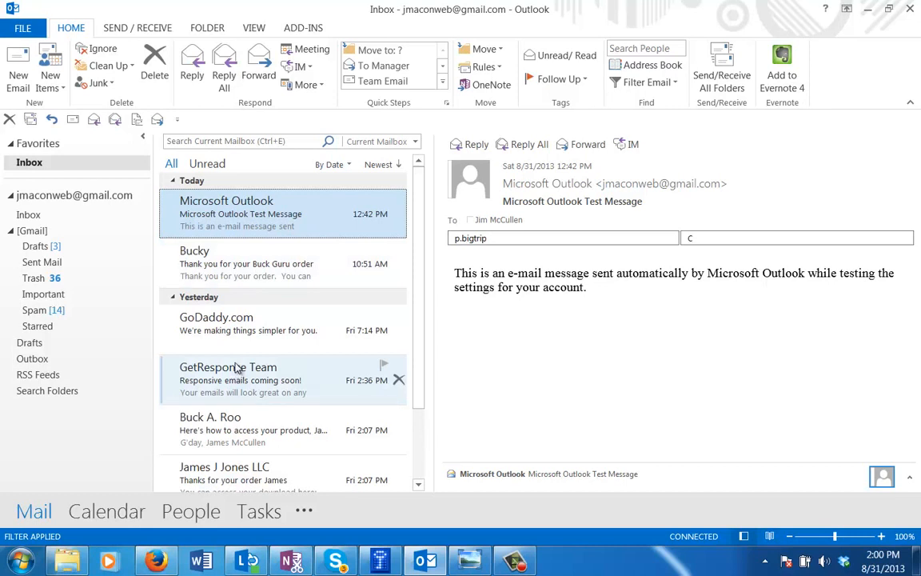
{"action": "mouse_move", "coordinate": [224, 329]}
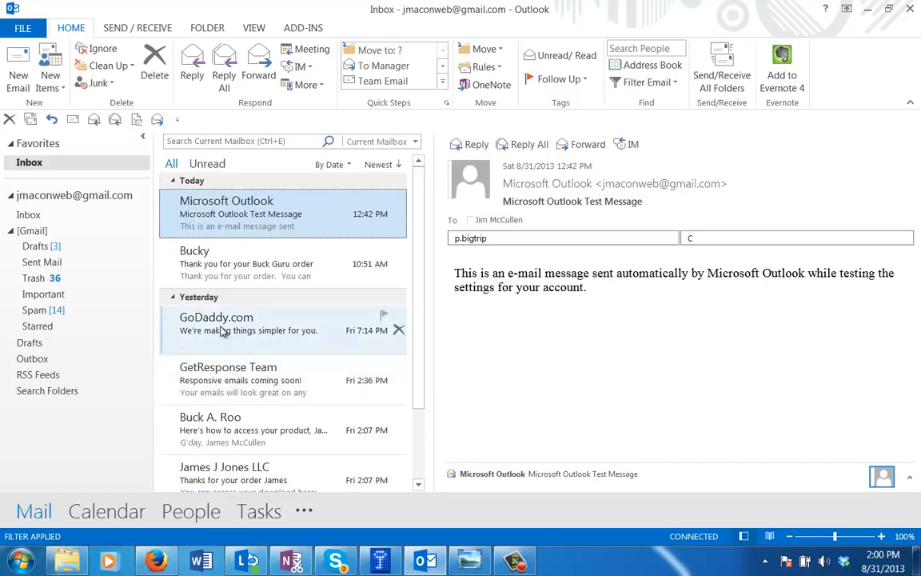
{"action": "mouse_move", "coordinate": [222, 330]}
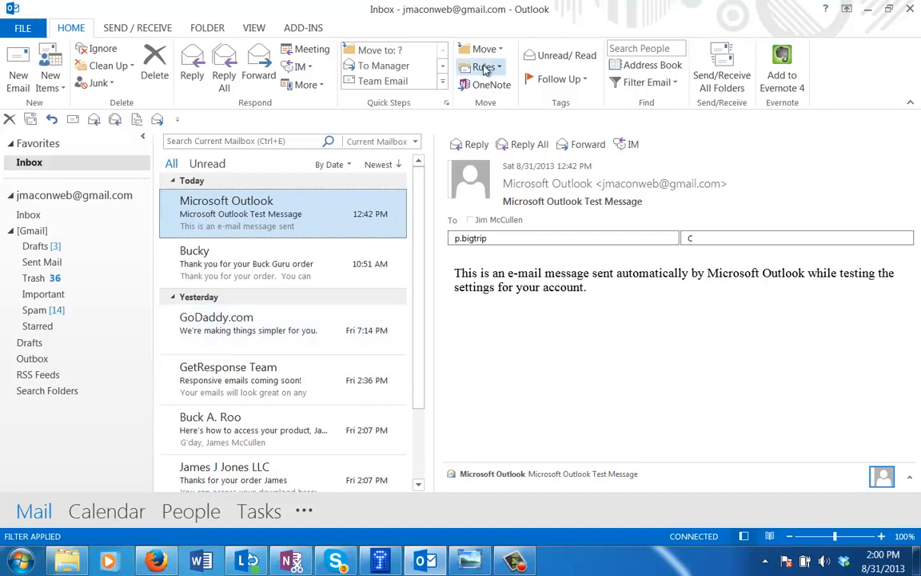
Create a rule from this message whose action assigns arriving mail to category C.
{"action": "left_click", "coordinate": [480, 67]}
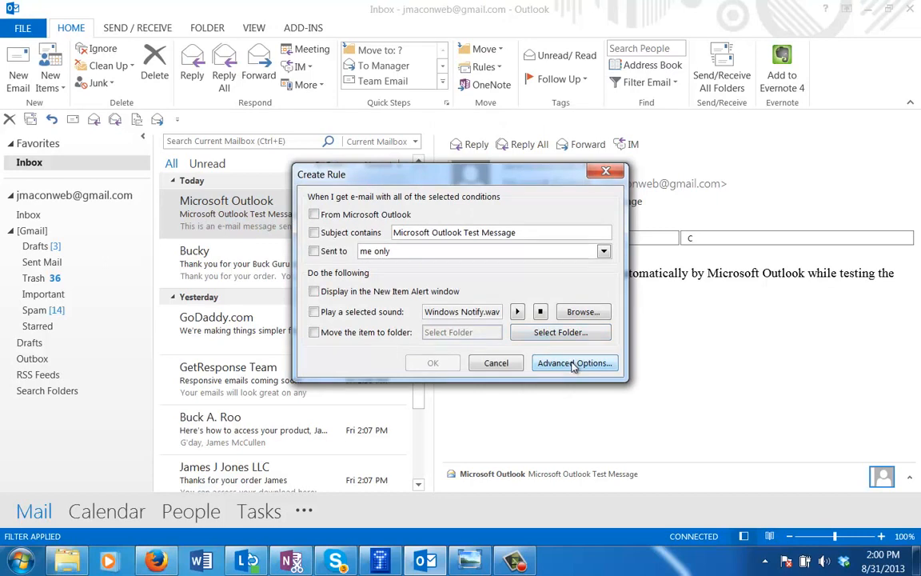
{"action": "left_click", "coordinate": [574, 362]}
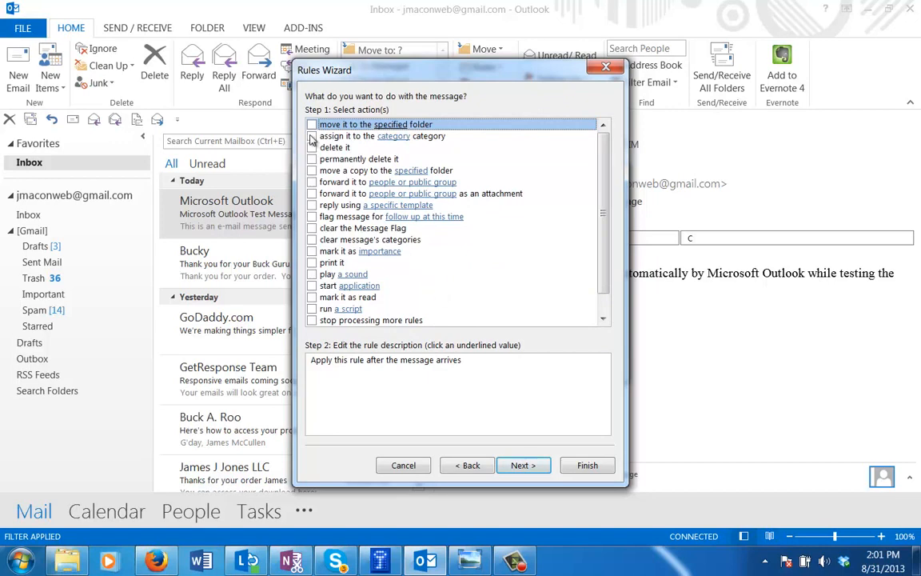
{"action": "left_click", "coordinate": [311, 136]}
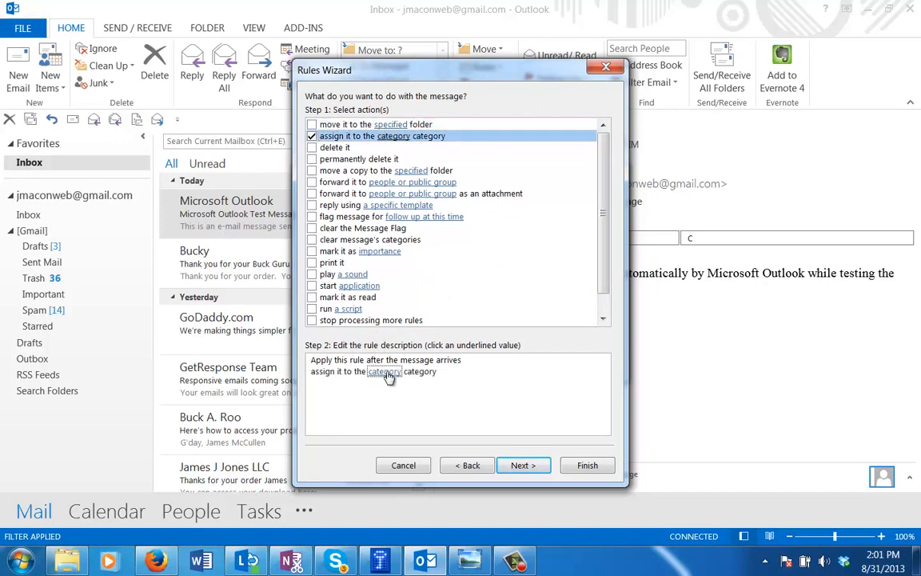
{"action": "left_click", "coordinate": [384, 371]}
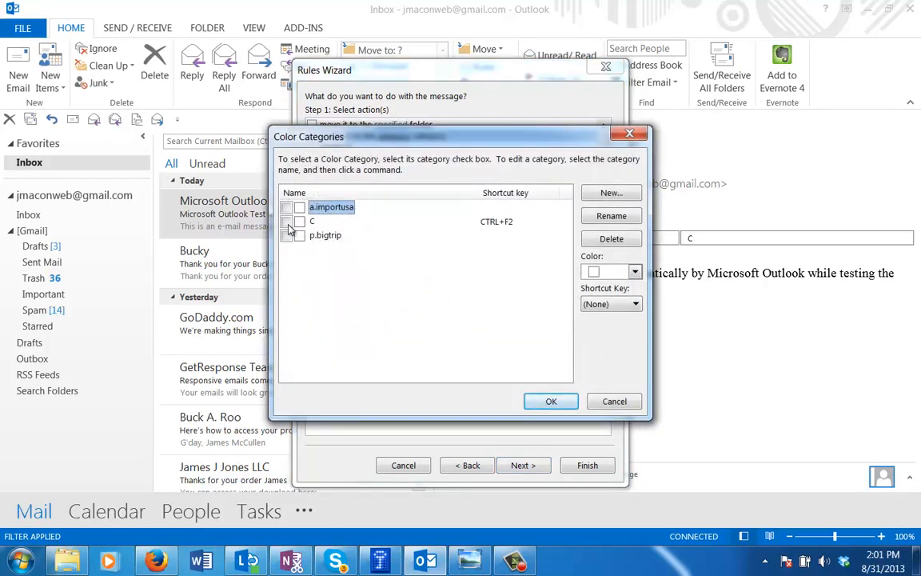
{"action": "left_click", "coordinate": [287, 221]}
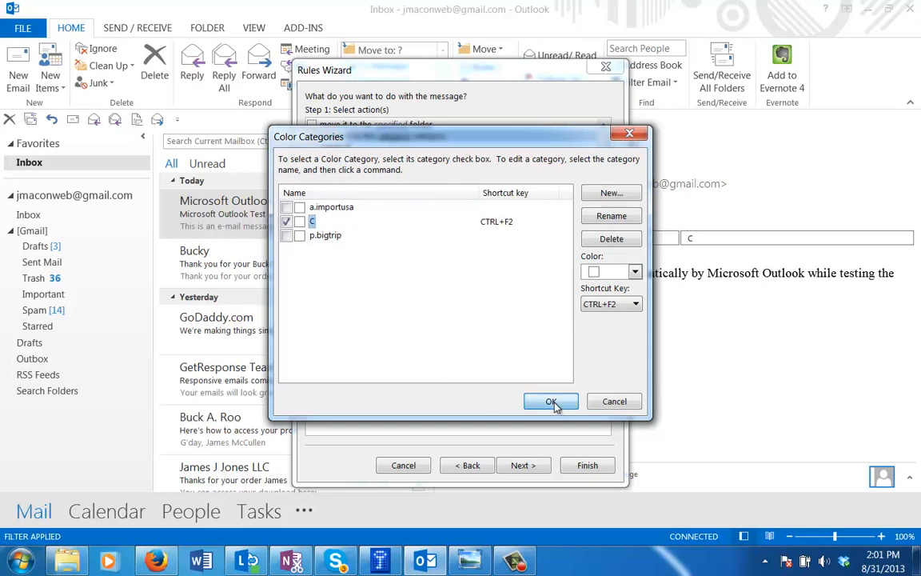
{"action": "left_click", "coordinate": [550, 400]}
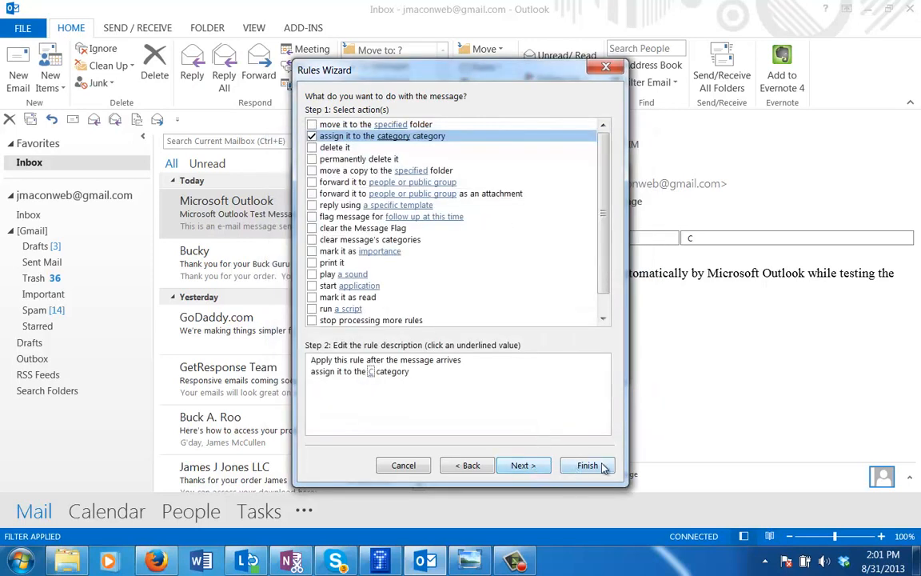
{"action": "mouse_move", "coordinate": [515, 393]}
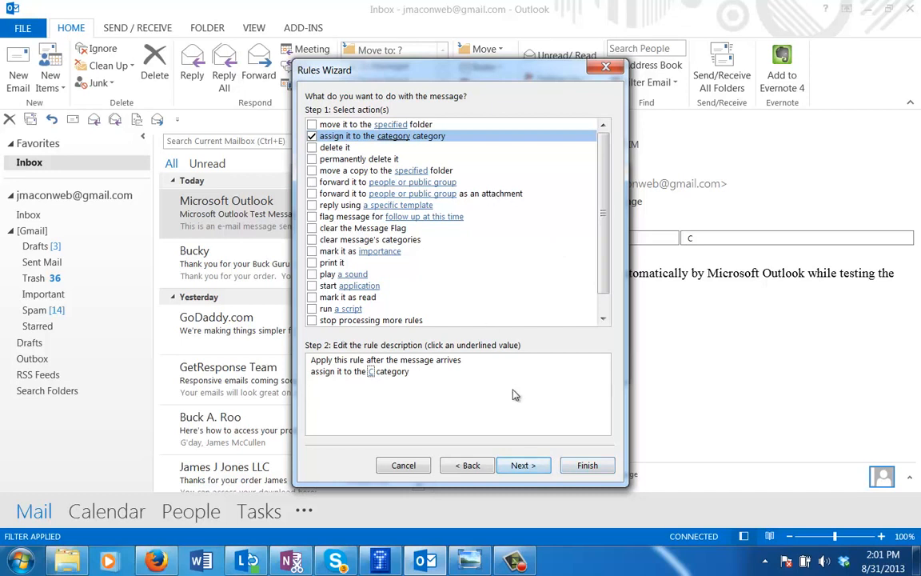
Skip exceptions, finish the rule and run it on the inbox now.
{"action": "left_click", "coordinate": [523, 464]}
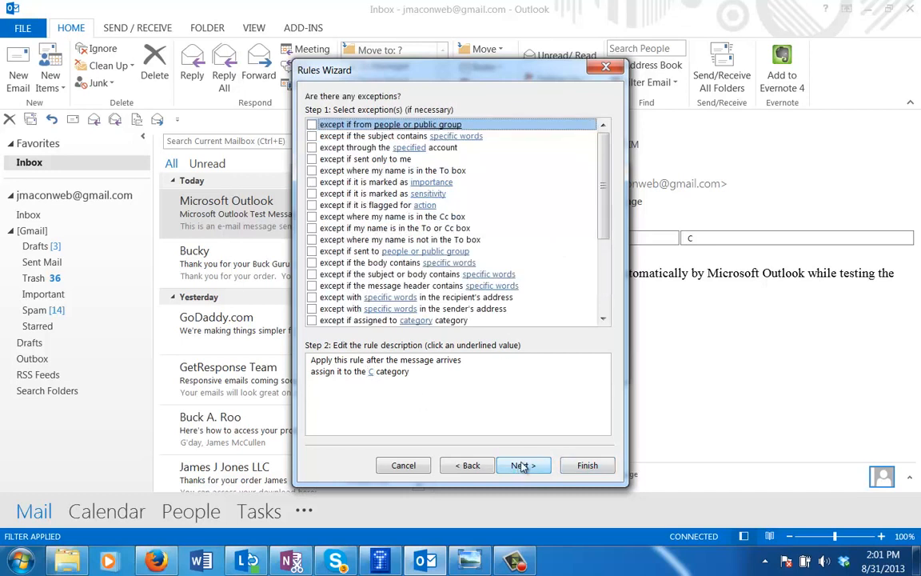
{"action": "left_click", "coordinate": [521, 464]}
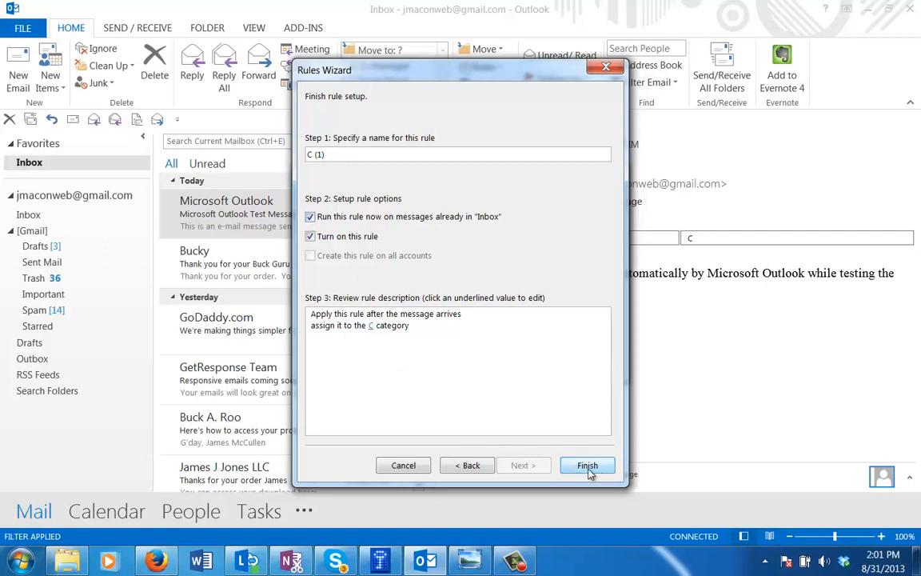
{"action": "left_click", "coordinate": [587, 466]}
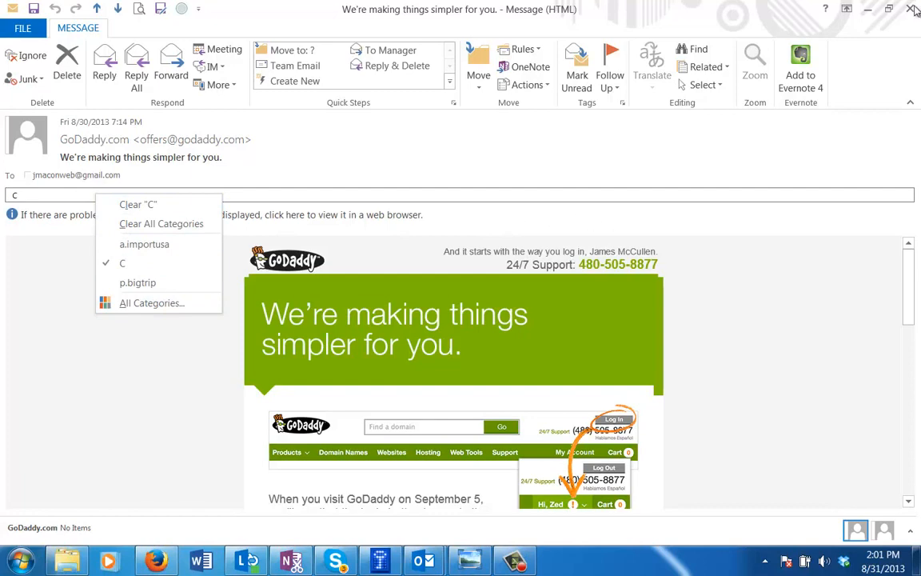
Close the GoDaddy.com message, now showing category C, and return to the inbox.
{"action": "left_click", "coordinate": [914, 10]}
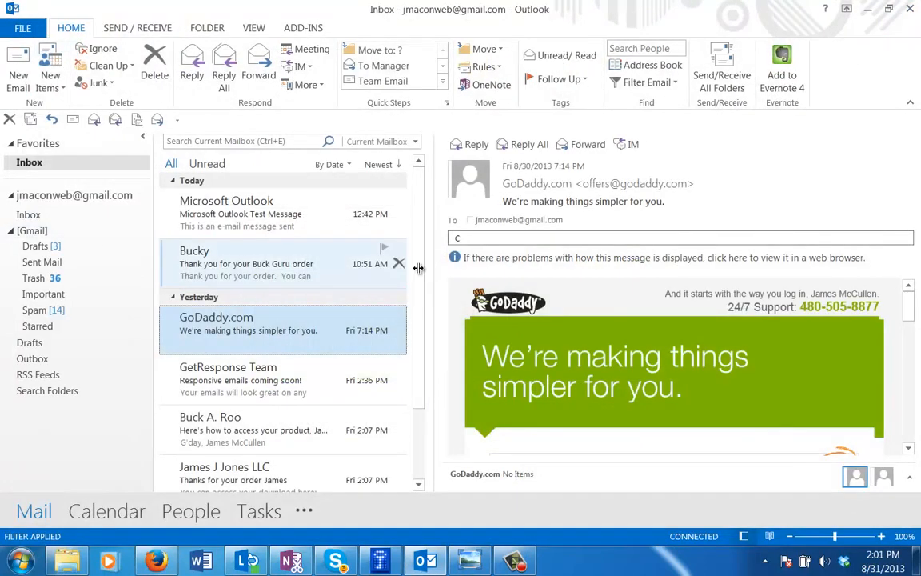
{"action": "mouse_move", "coordinate": [416, 221]}
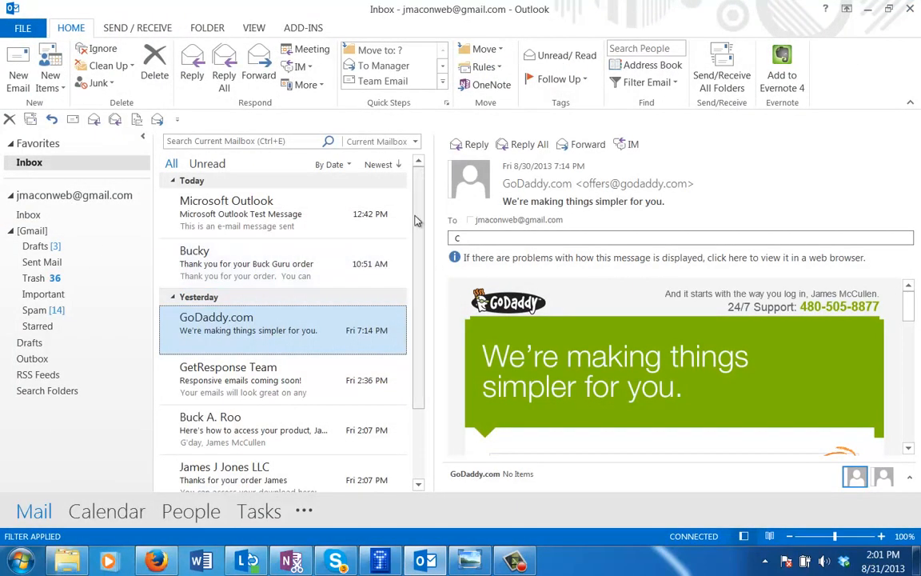
{"action": "mouse_move", "coordinate": [419, 195]}
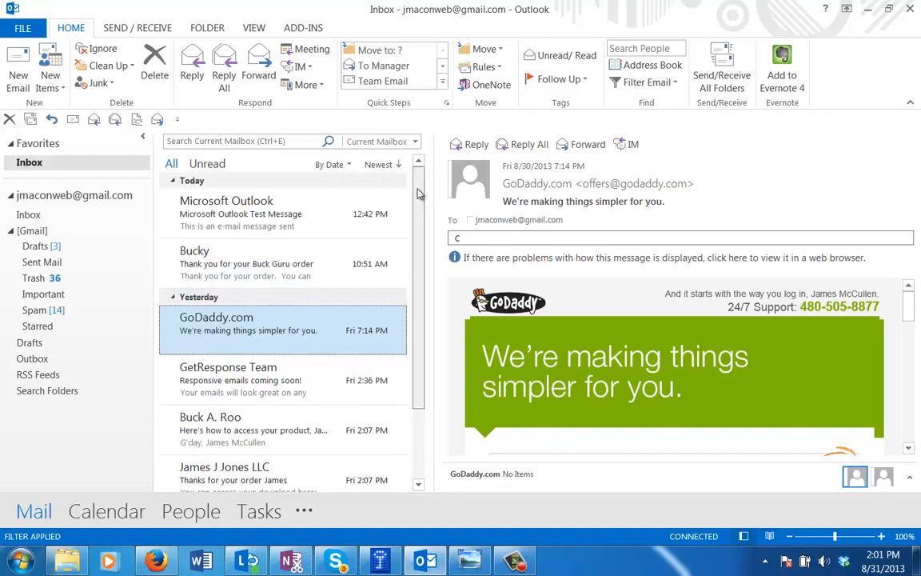